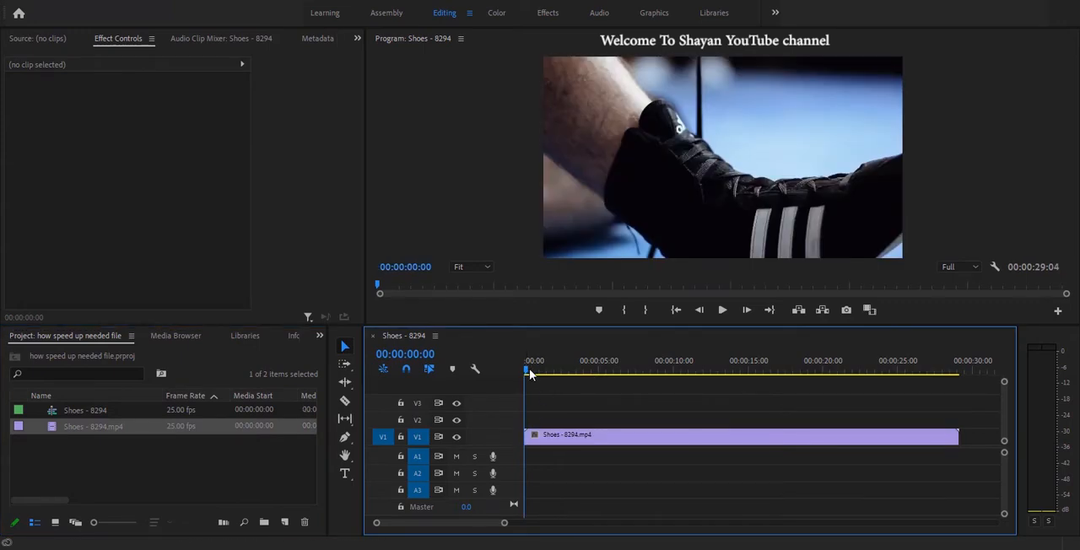
Razor-cut the Shoes clip at about 5 s and 23:16, then right-click the middle piece.
left_click(605, 370)
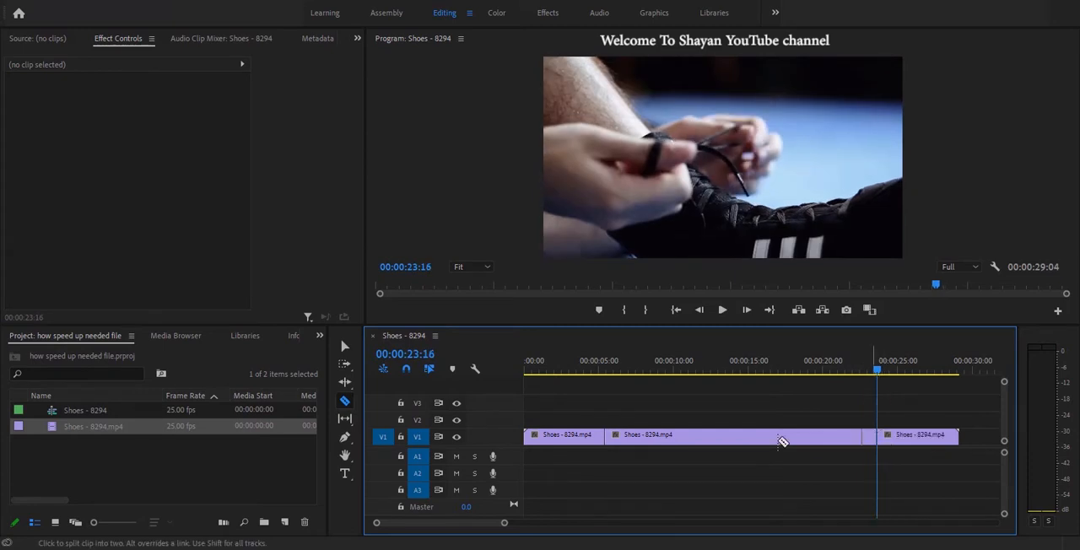
right_click(647, 435)
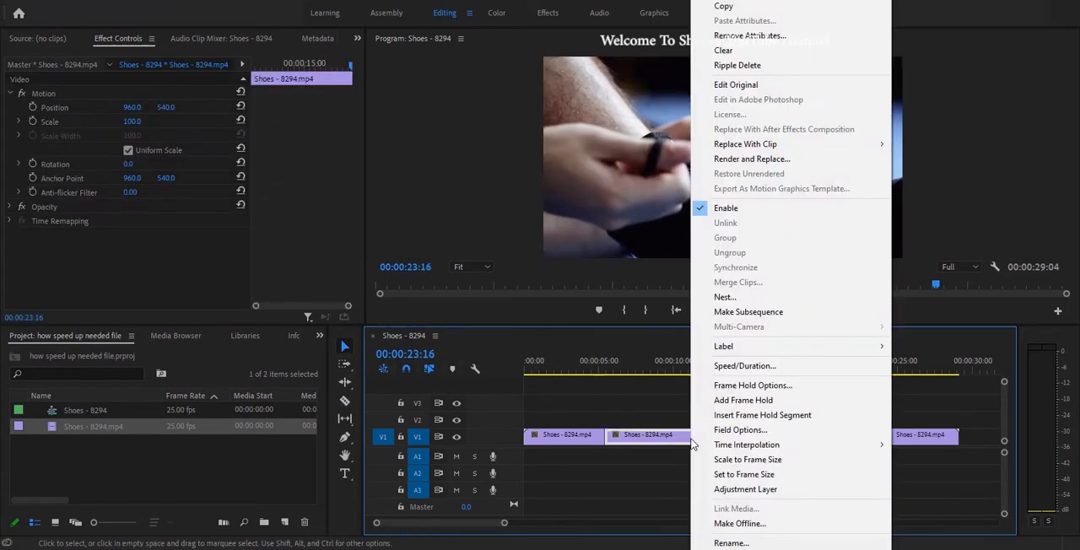
mouse_move(744, 365)
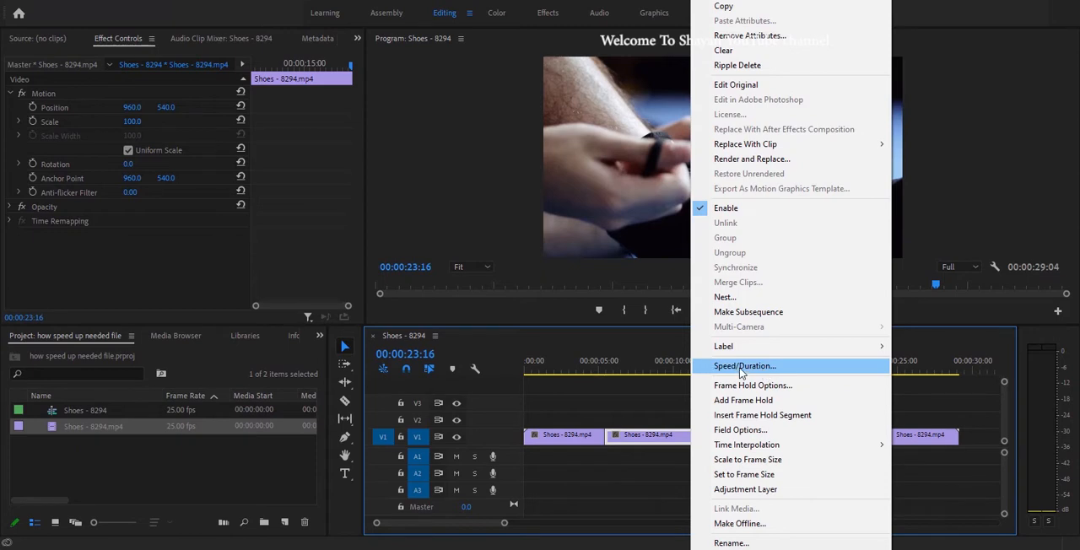
Set the middle Shoes piece's speed to 300% in Speed/Duration.
left_click(744, 365)
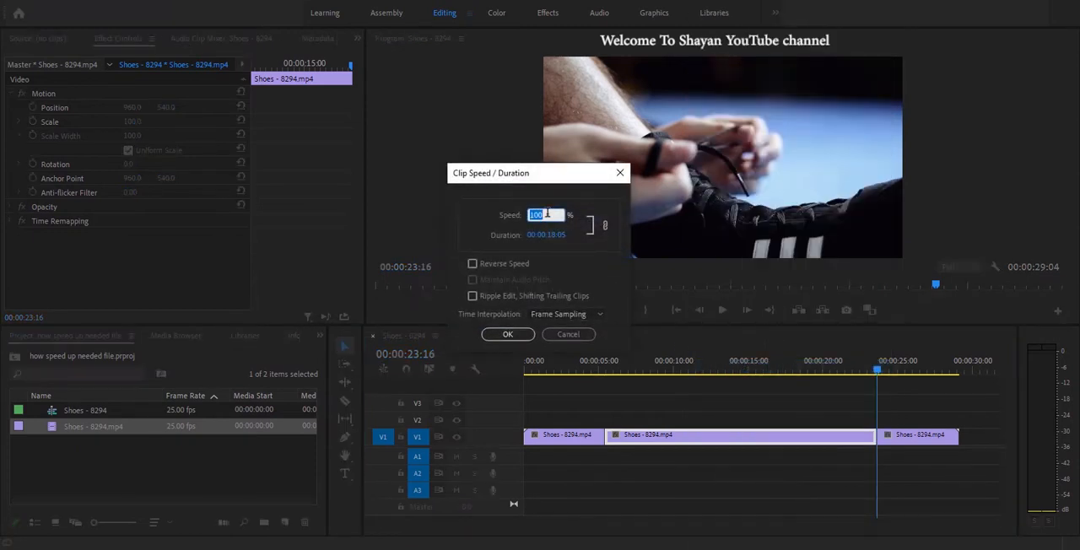
type("300")
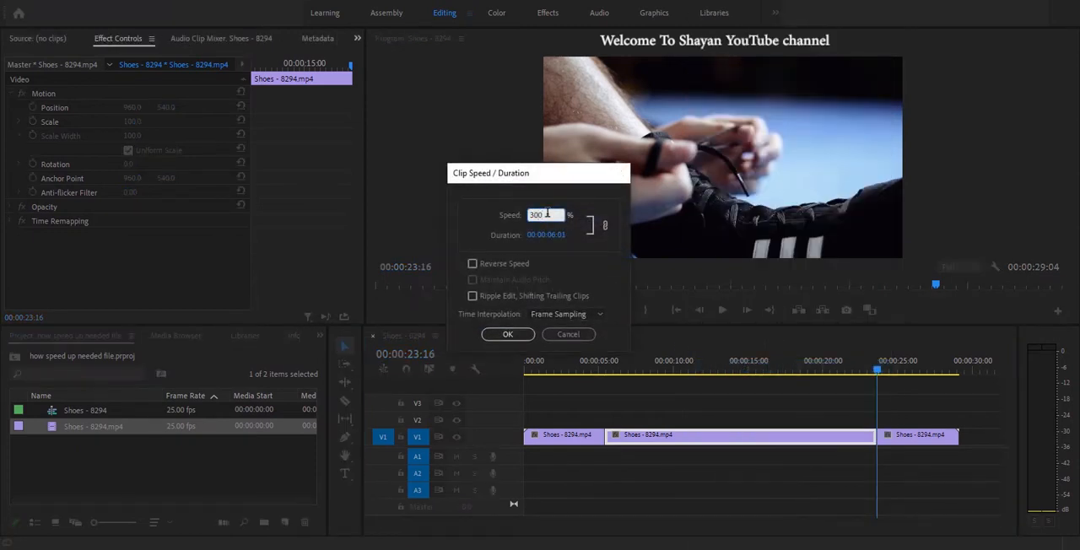
left_click(507, 335)
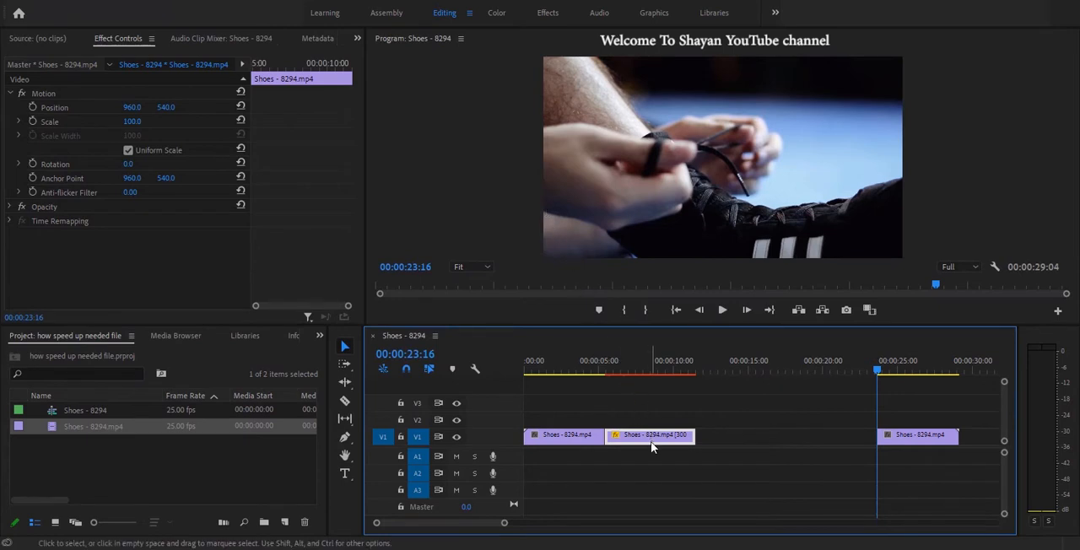